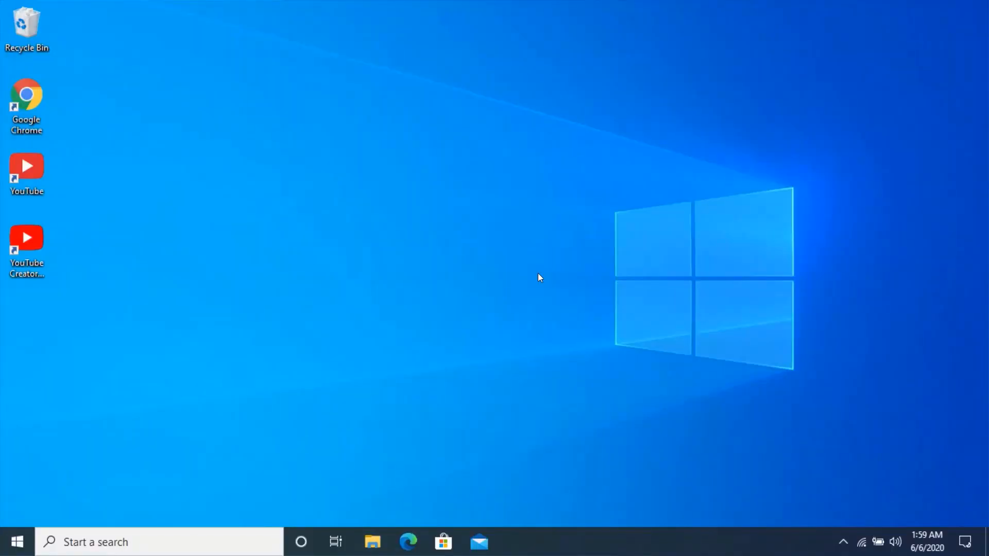
Launch Google Chrome from its desktop shortcut to a blank new tab
{"action": "left_click", "coordinate": [26, 101]}
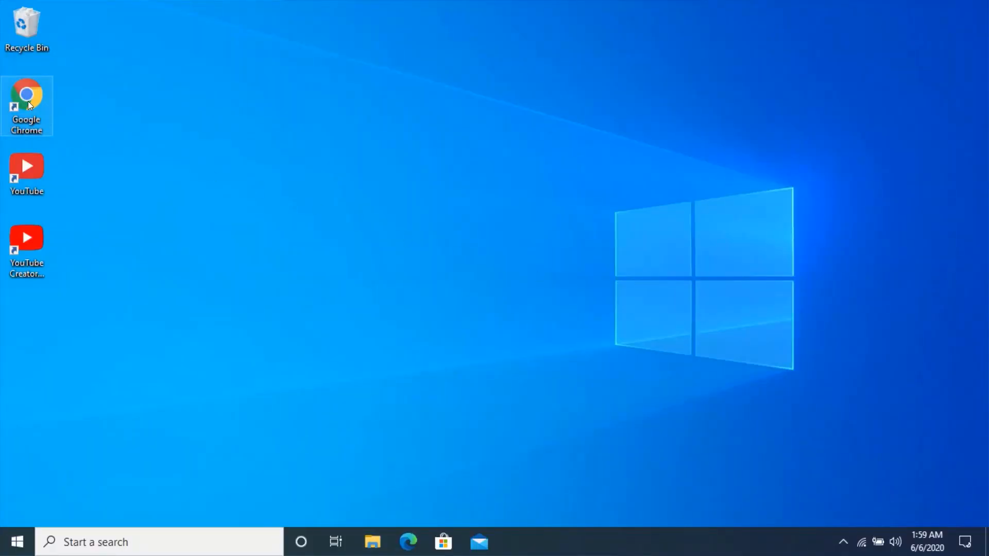
{"action": "double_click", "coordinate": [26, 93]}
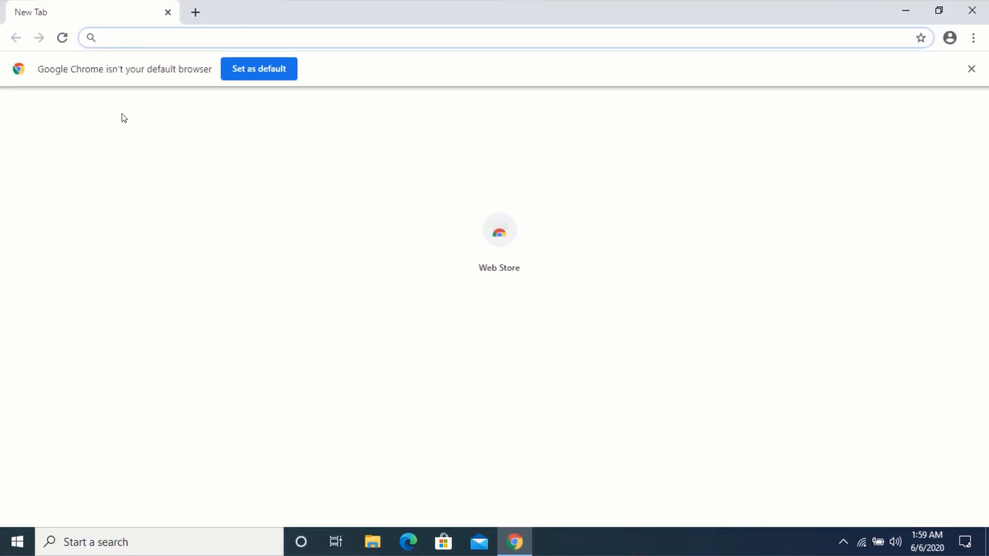
Go to google.co and search for 'media creation tool', landing on Microsoft's Download Windows 10 page
{"action": "type", "text": "google.co"}
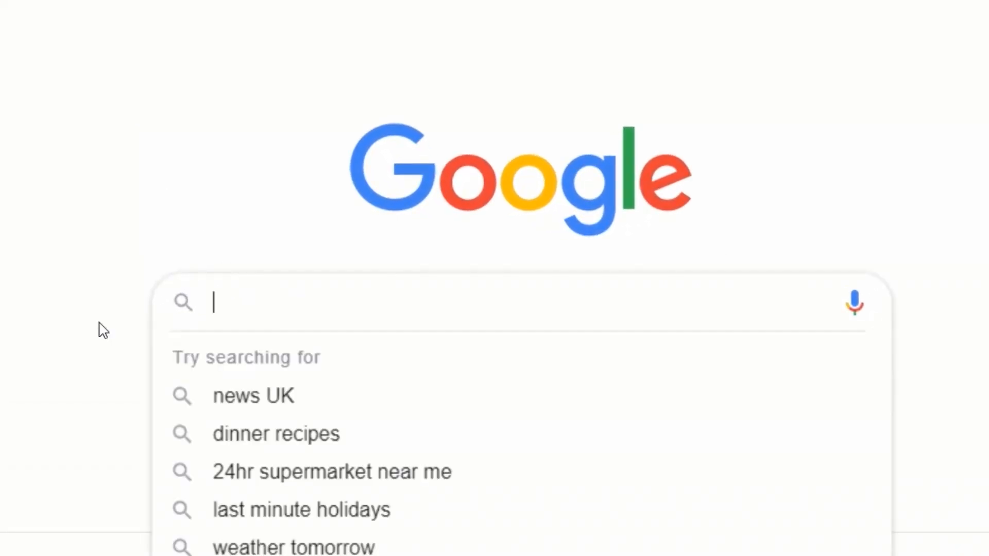
{"action": "type", "text": "med"}
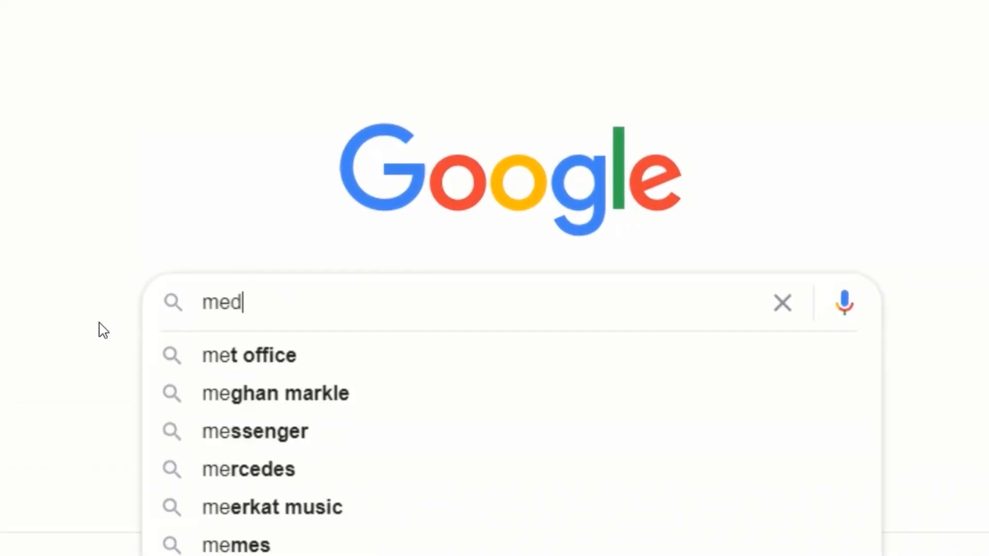
{"action": "type", "text": "ia c"}
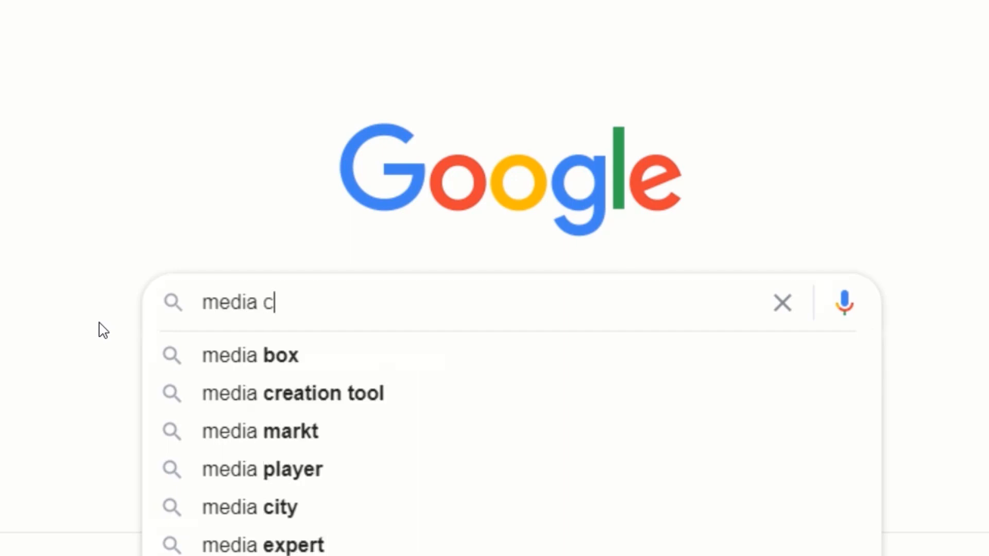
{"action": "type", "text": "reation"}
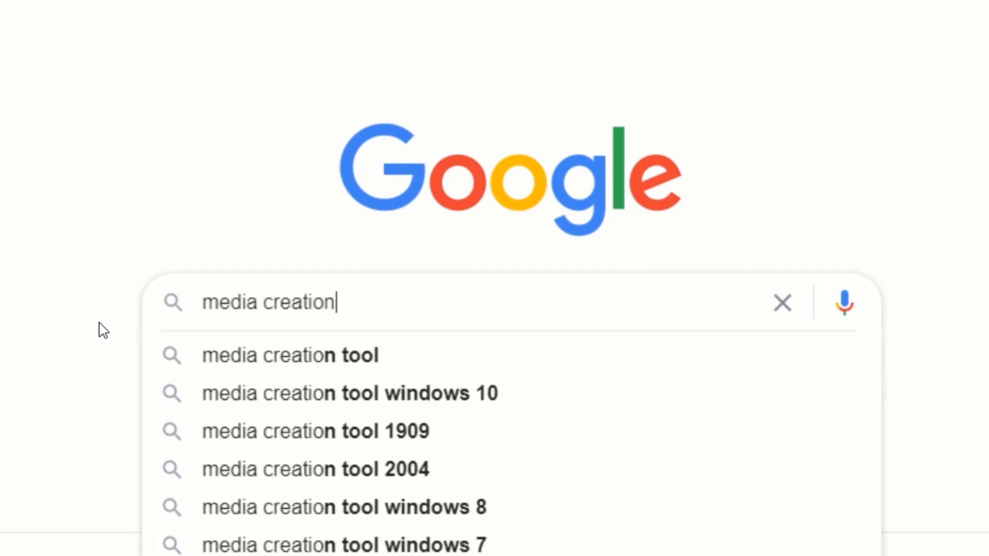
{"action": "type", "text": "tool"}
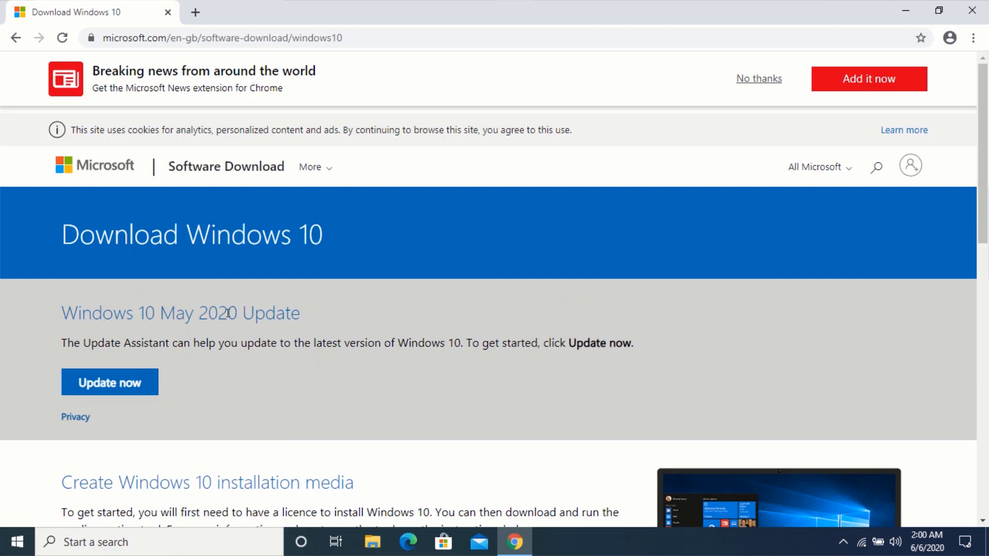
Start the Media Creation Tool download via 'Download tool now' under Create Windows 10 installation media
{"action": "scroll", "scroll_direction": "down", "scroll_amount": 3}
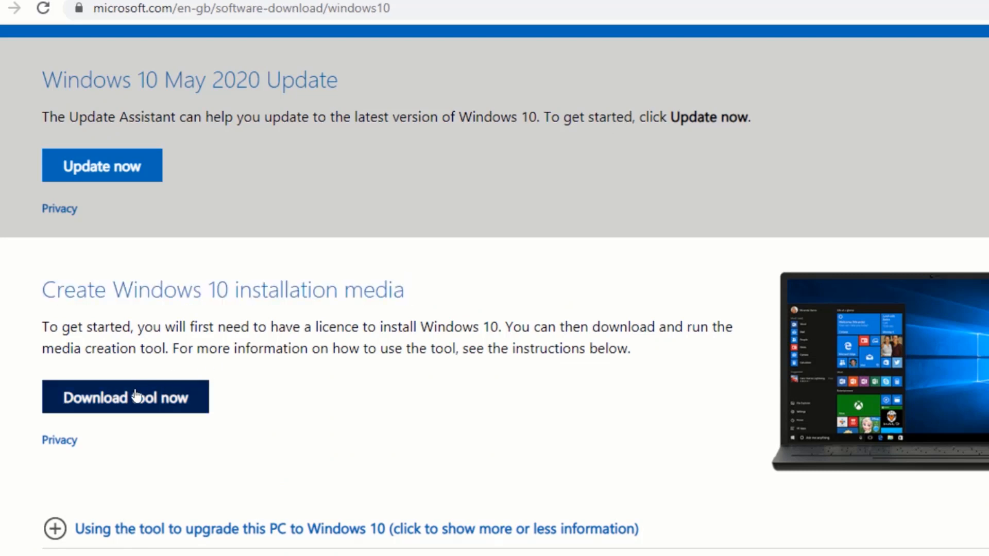
{"action": "left_click", "coordinate": [125, 396]}
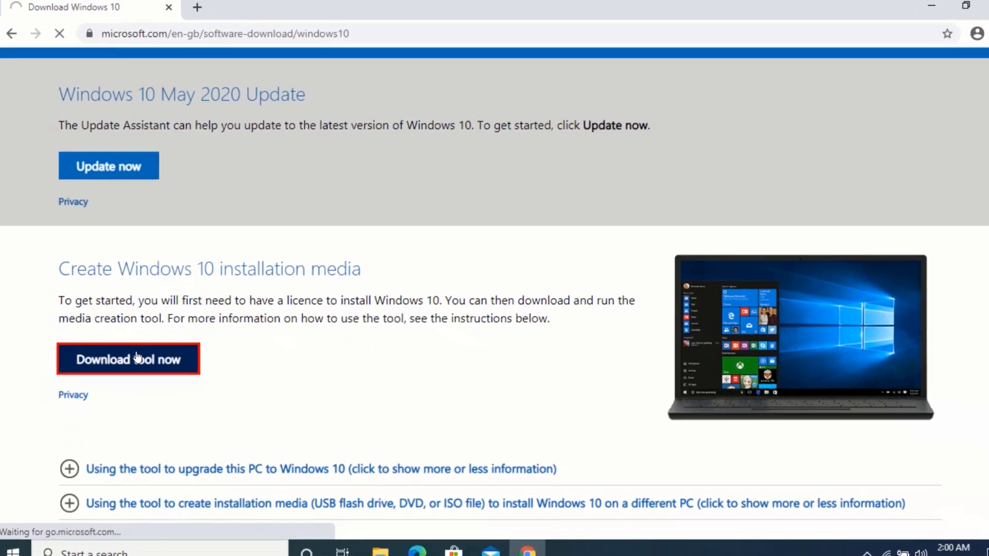
{"action": "left_click", "coordinate": [128, 359]}
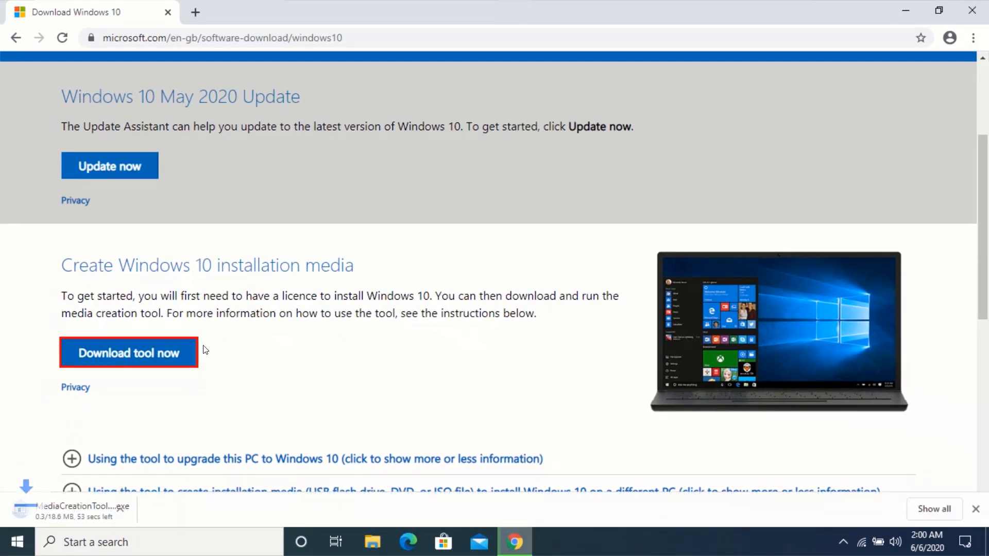
{"action": "mouse_move", "coordinate": [57, 516]}
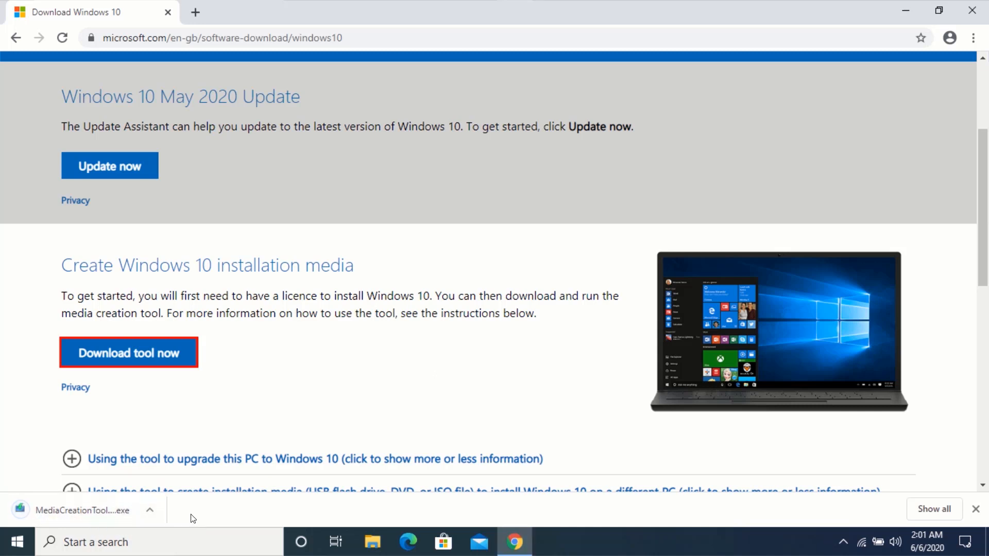
{"action": "mouse_move", "coordinate": [178, 518]}
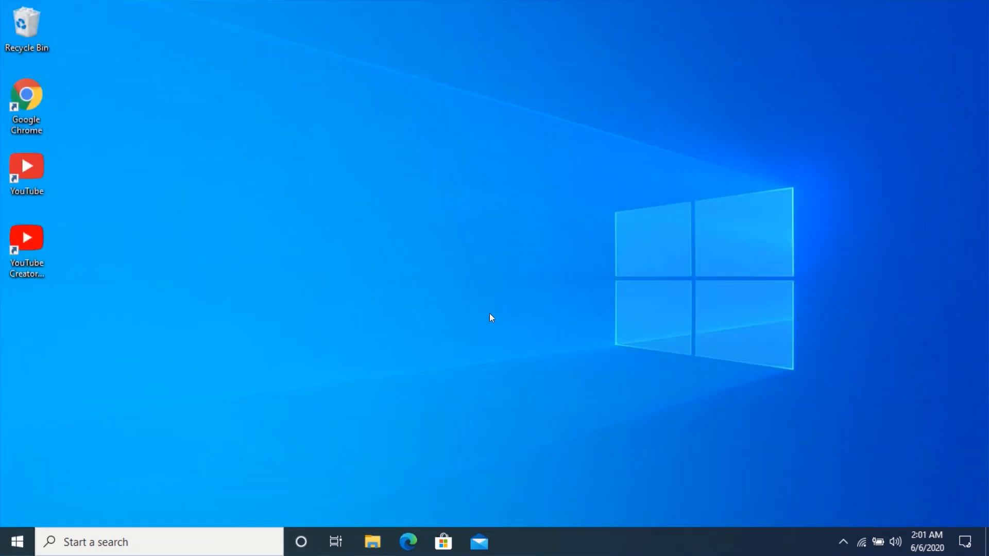
{"action": "mouse_move", "coordinate": [372, 541]}
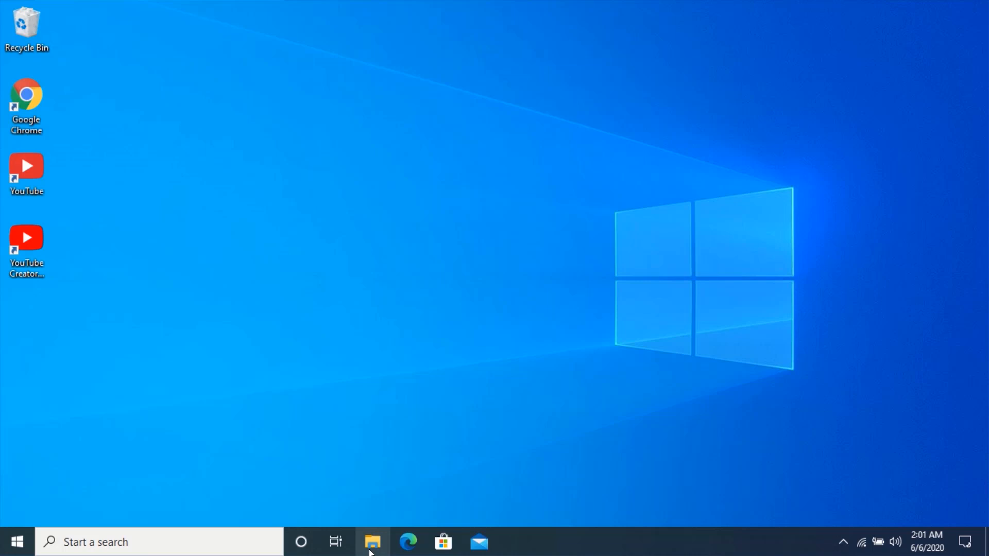
Put MediaCreationTool2004.exe from the Downloads folder onto the desktop
{"action": "left_click", "coordinate": [372, 542]}
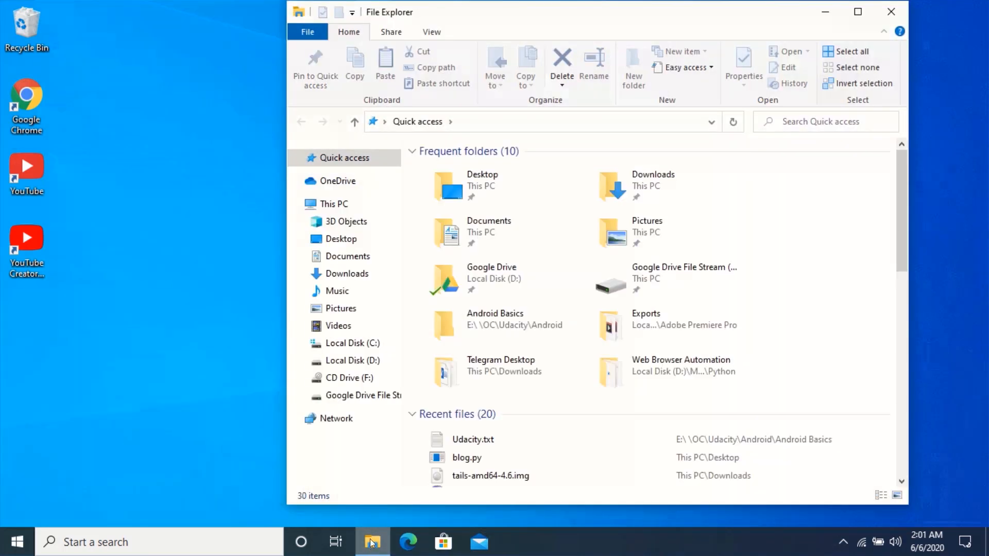
{"action": "left_click", "coordinate": [346, 273]}
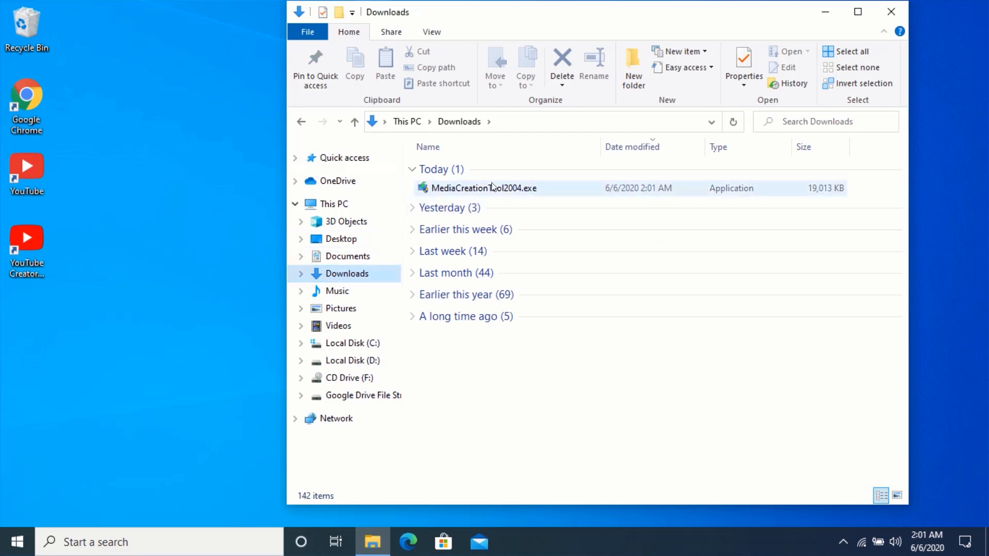
{"action": "mouse_move", "coordinate": [484, 187]}
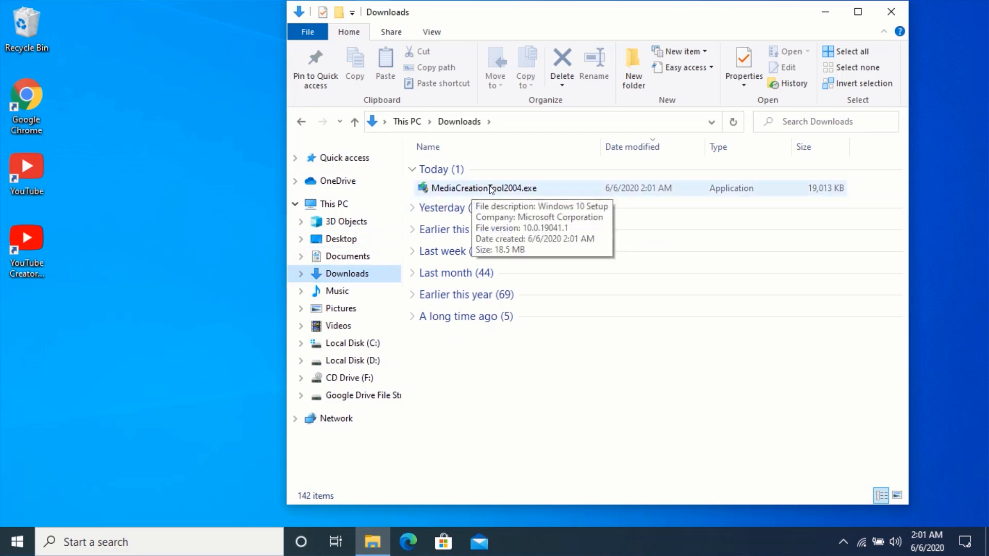
{"action": "left_click", "coordinate": [484, 188]}
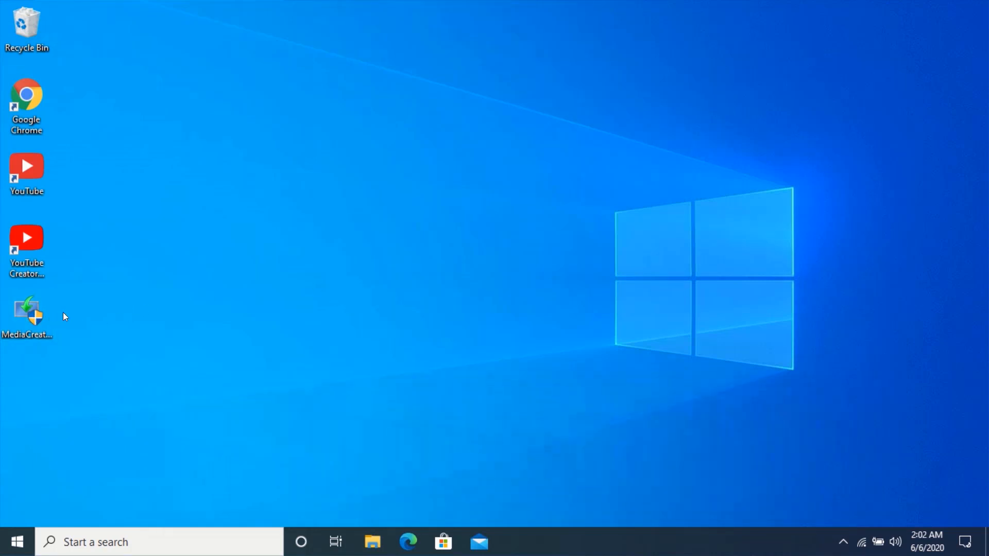
{"action": "mouse_move", "coordinate": [27, 312]}
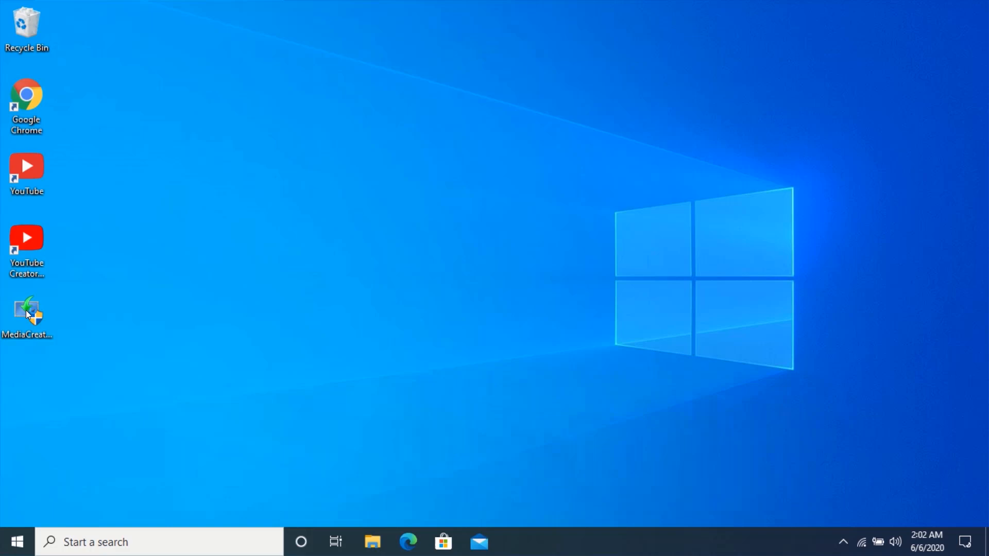
{"action": "mouse_move", "coordinate": [27, 312]}
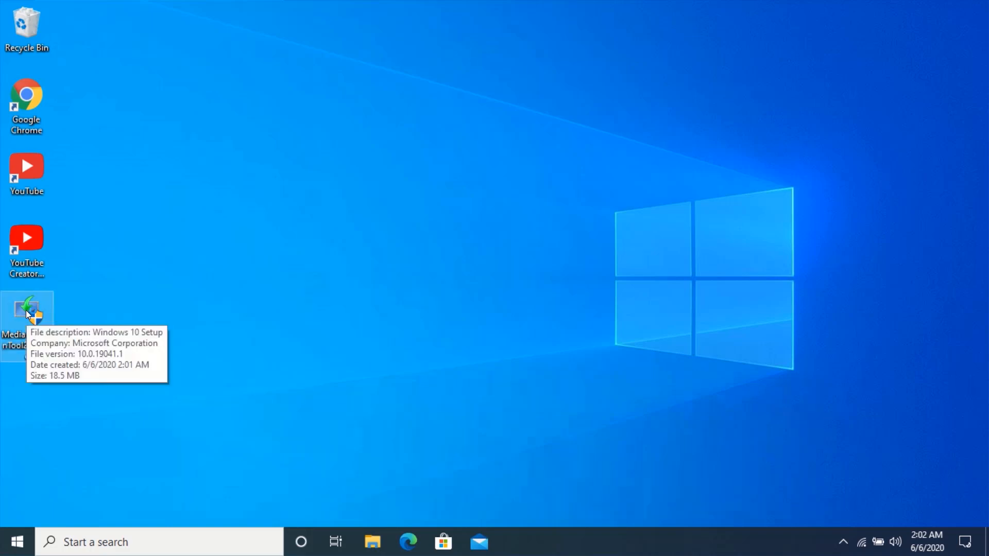
Run MediaCreationTool2004.exe from the desktop so Windows 10 Setup shows its license terms
{"action": "double_click", "coordinate": [27, 312]}
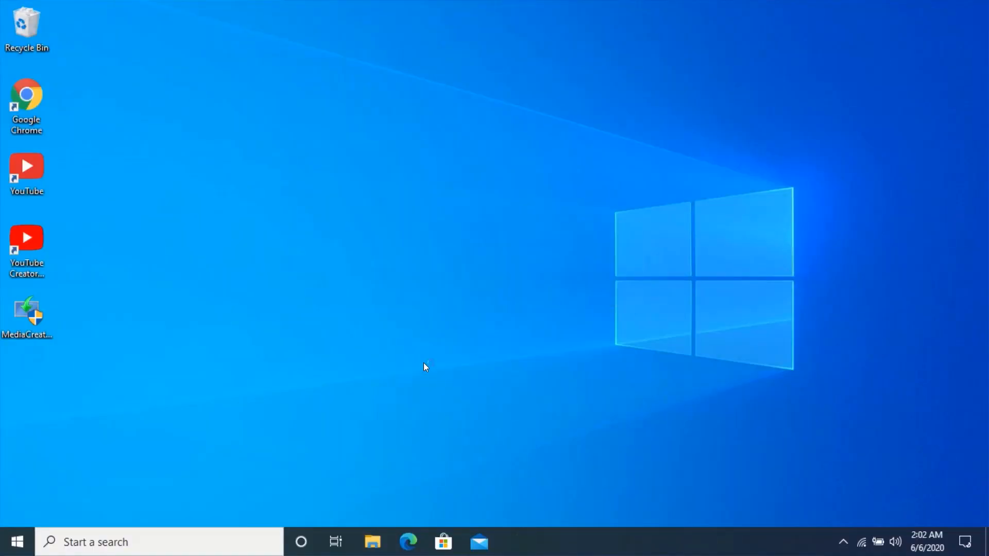
{"action": "double_click", "coordinate": [27, 309]}
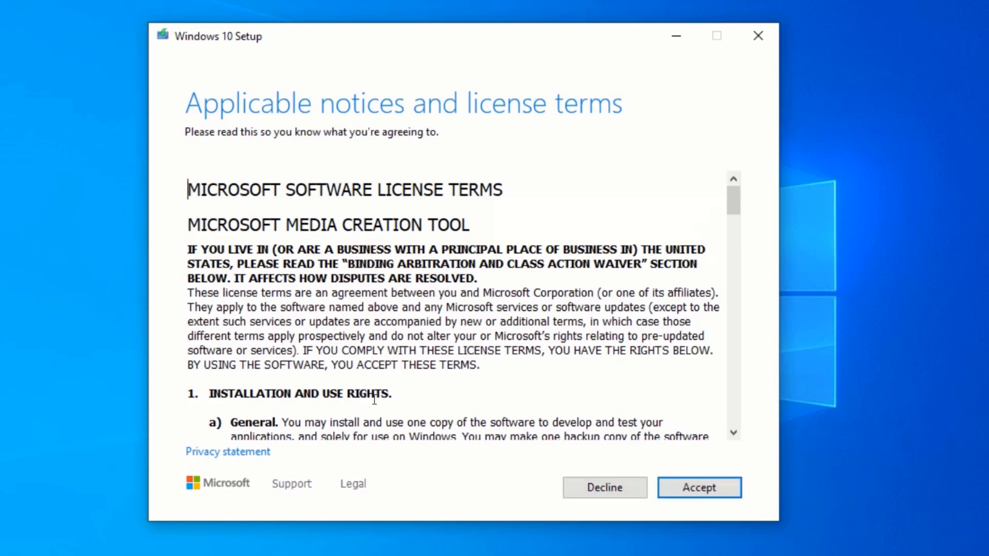
{"action": "mouse_move", "coordinate": [698, 487]}
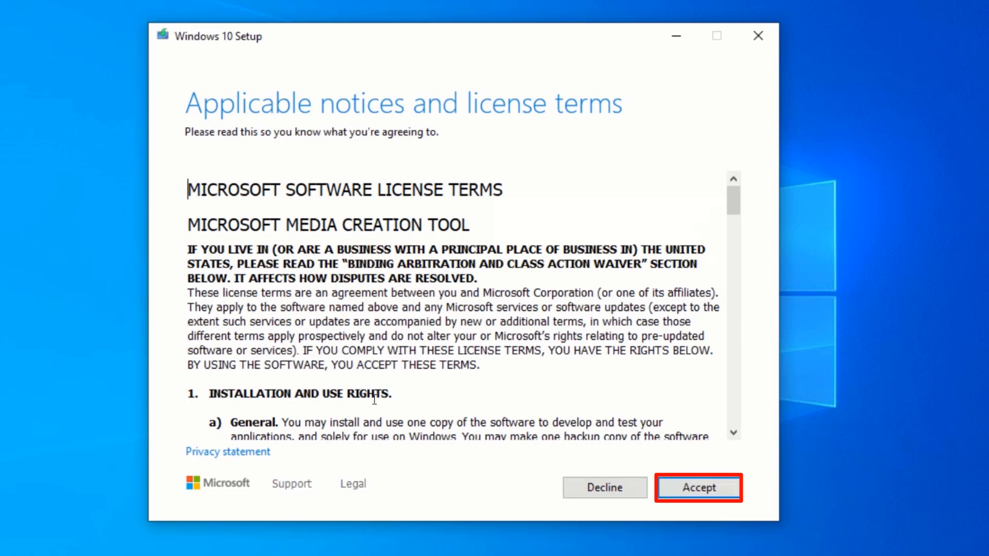
Accept the license and choose 'Create installation media for another PC', reaching the language and edition page
{"action": "left_click", "coordinate": [698, 487]}
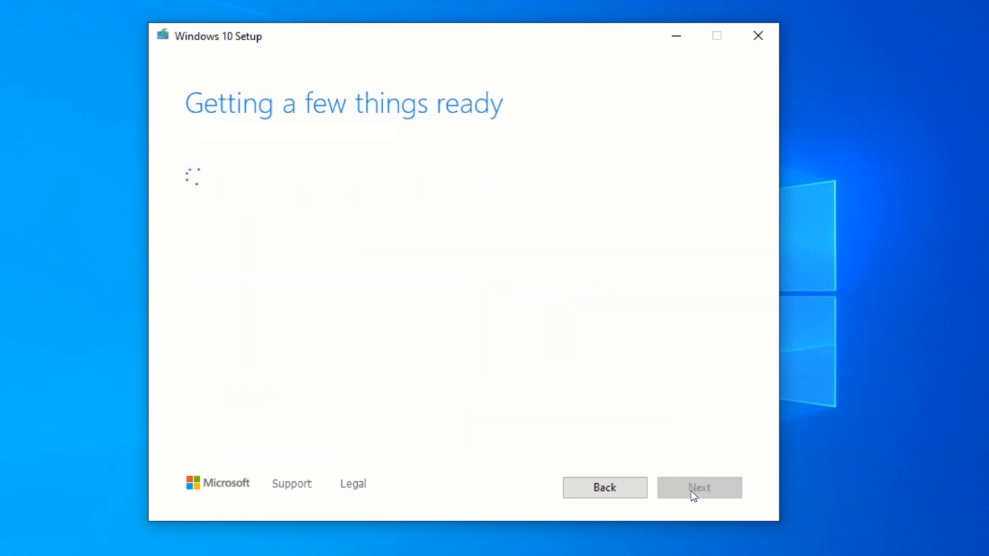
{"action": "mouse_move", "coordinate": [529, 452]}
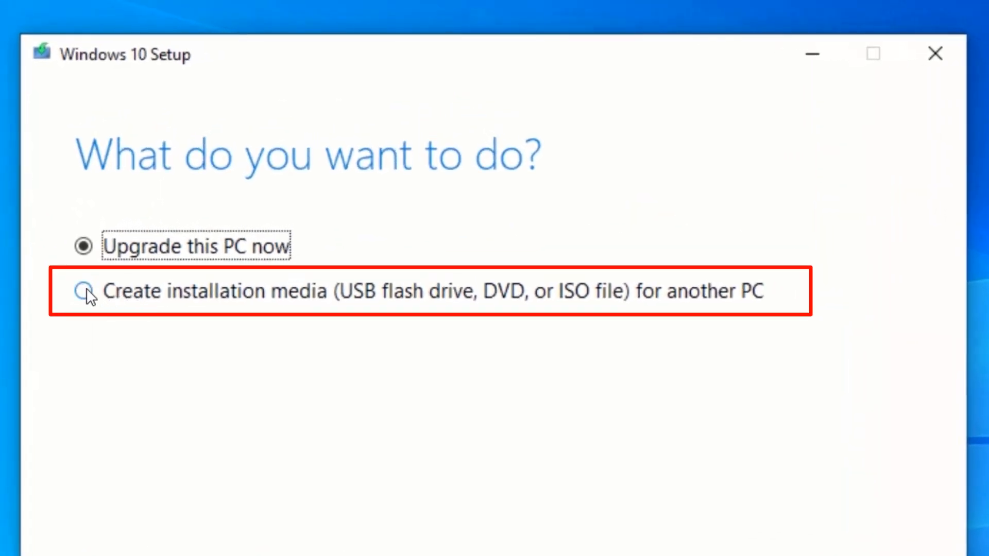
{"action": "left_click", "coordinate": [84, 290]}
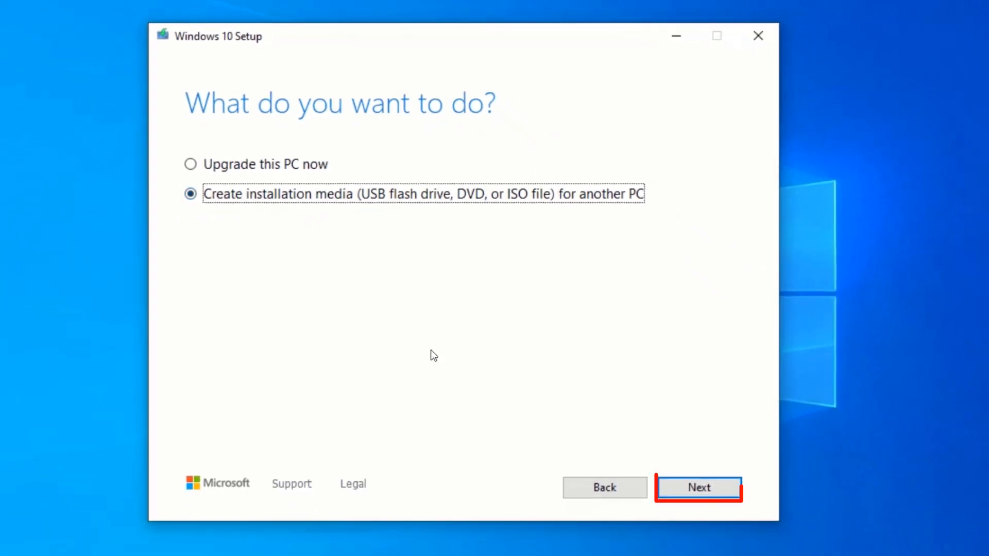
{"action": "left_click", "coordinate": [698, 487]}
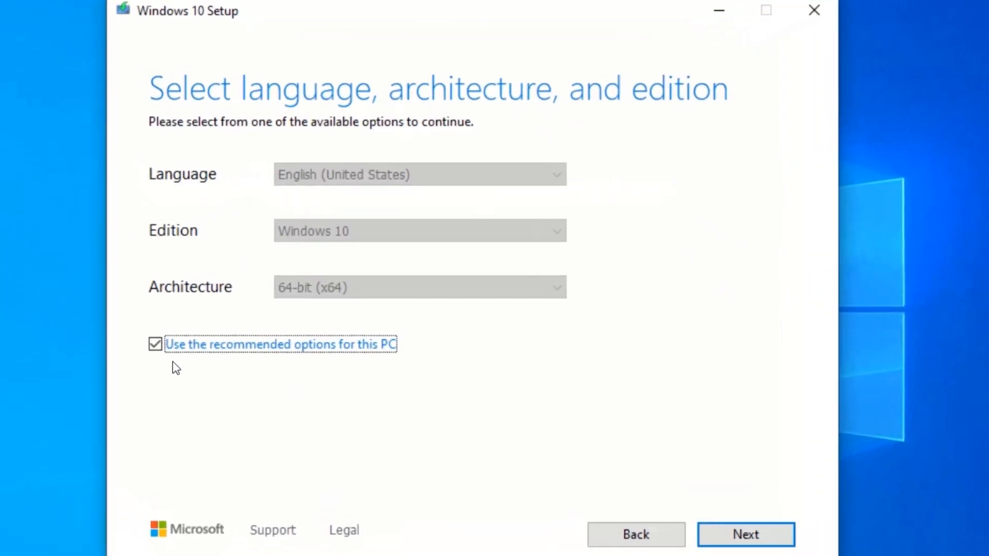
Drop the recommended options, keep English (United States) and Windows 10, set Architecture to Both, and continue
{"action": "left_click", "coordinate": [156, 344]}
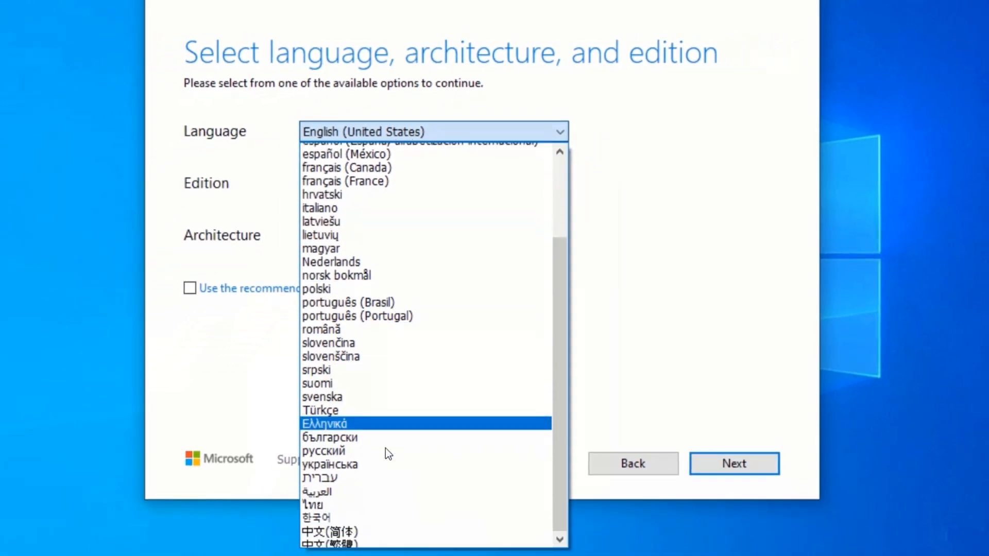
{"action": "scroll", "scroll_direction": "up", "scroll_amount": 3}
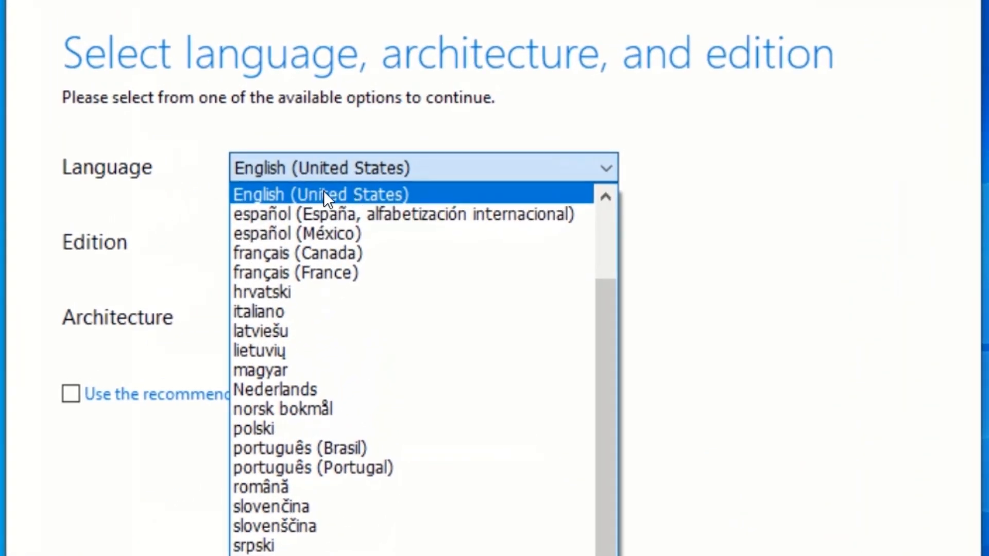
{"action": "left_click", "coordinate": [320, 193]}
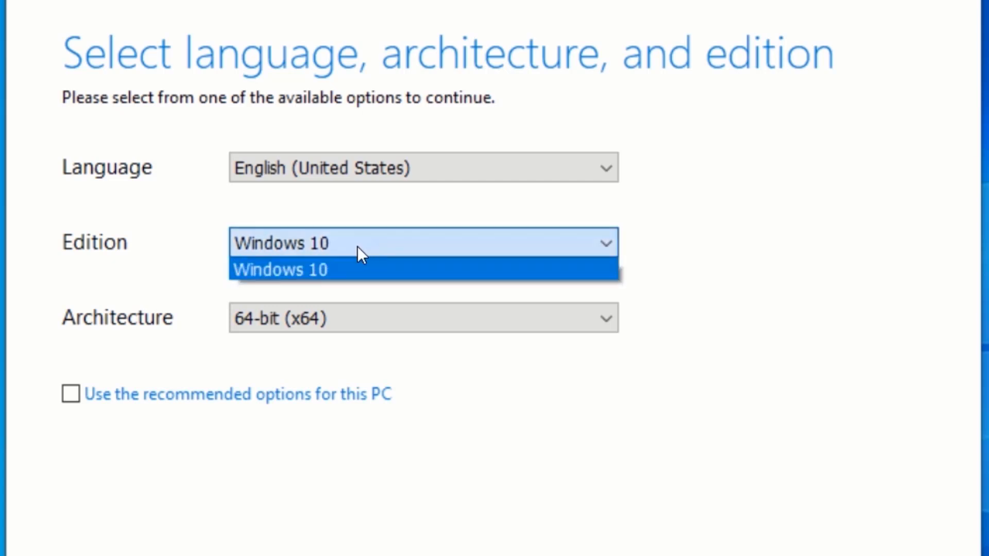
{"action": "left_click", "coordinate": [281, 269]}
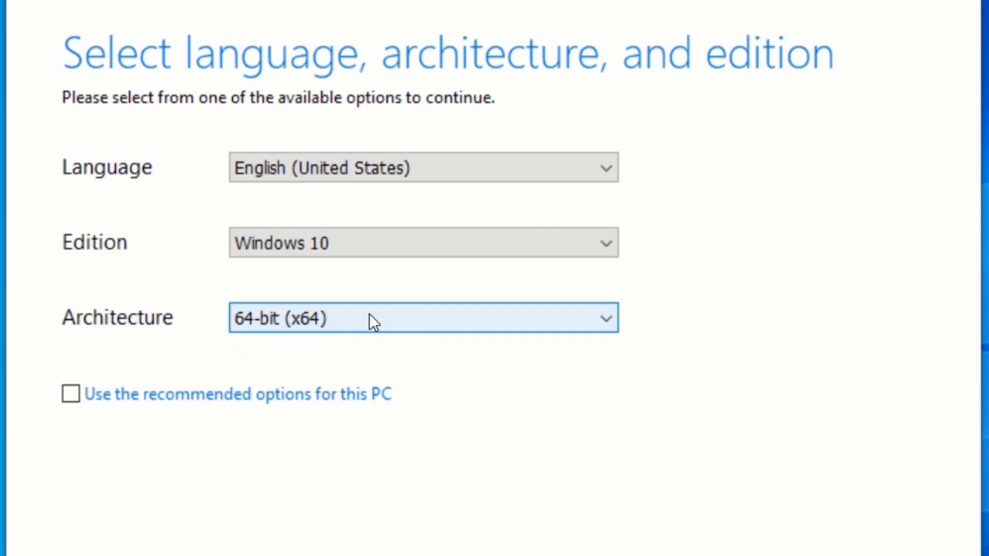
{"action": "left_click", "coordinate": [422, 317]}
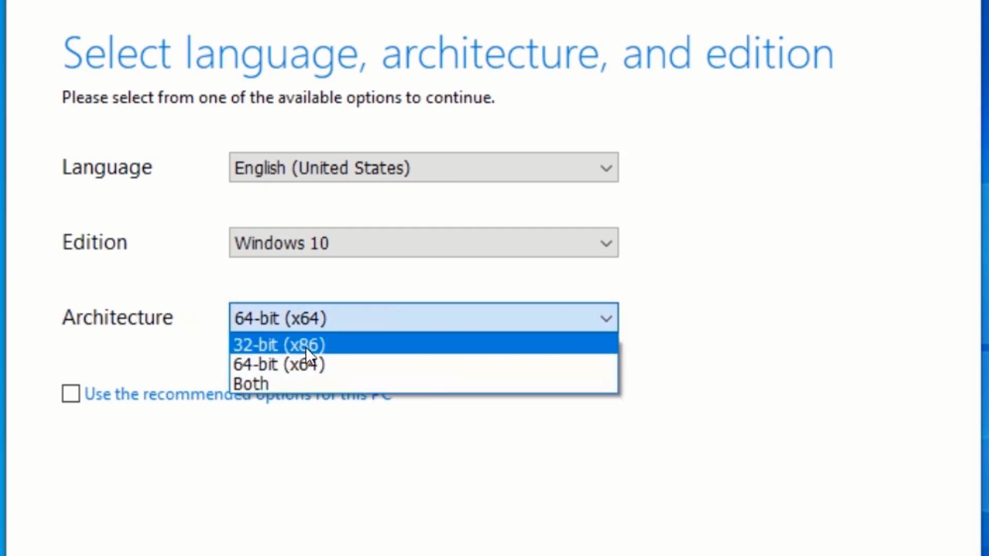
{"action": "mouse_move", "coordinate": [312, 383]}
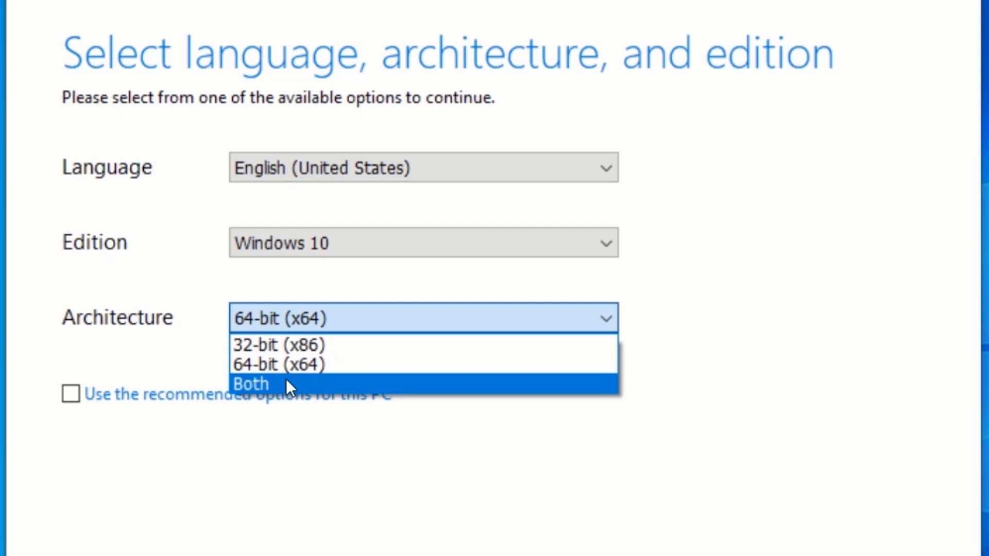
{"action": "left_click", "coordinate": [287, 384]}
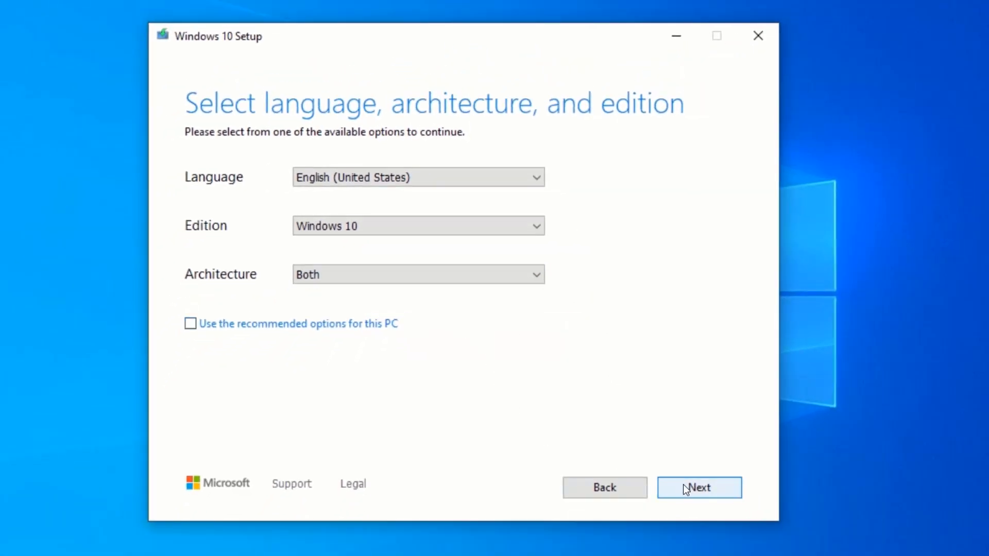
{"action": "left_click", "coordinate": [698, 487]}
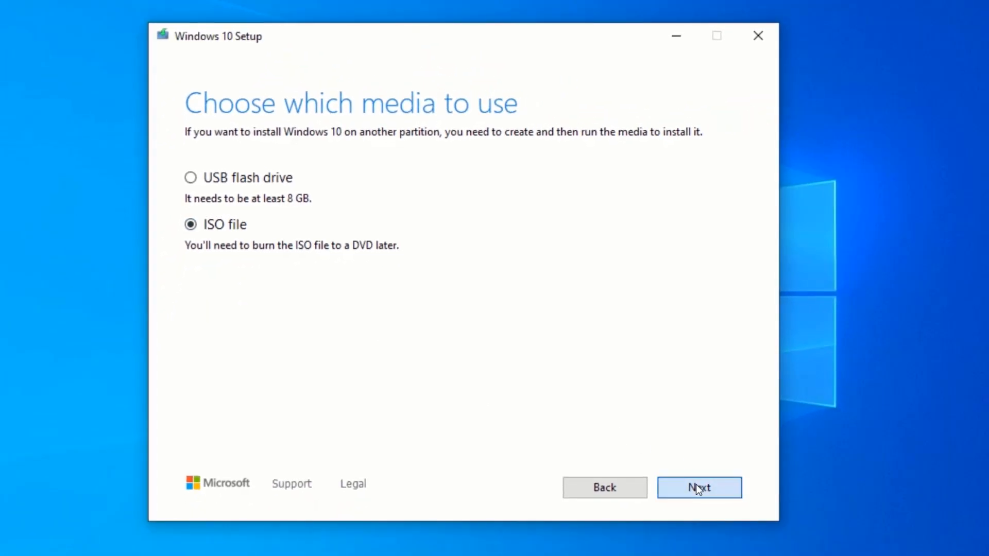
Continue with ISO file and save it to the Desktop as Windows10
{"action": "left_click", "coordinate": [698, 487]}
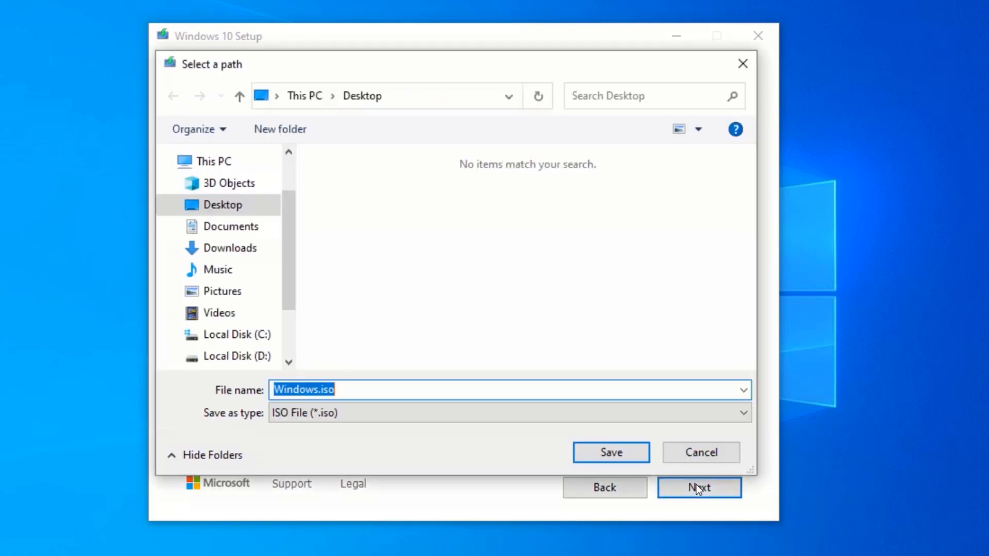
{"action": "mouse_move", "coordinate": [299, 229]}
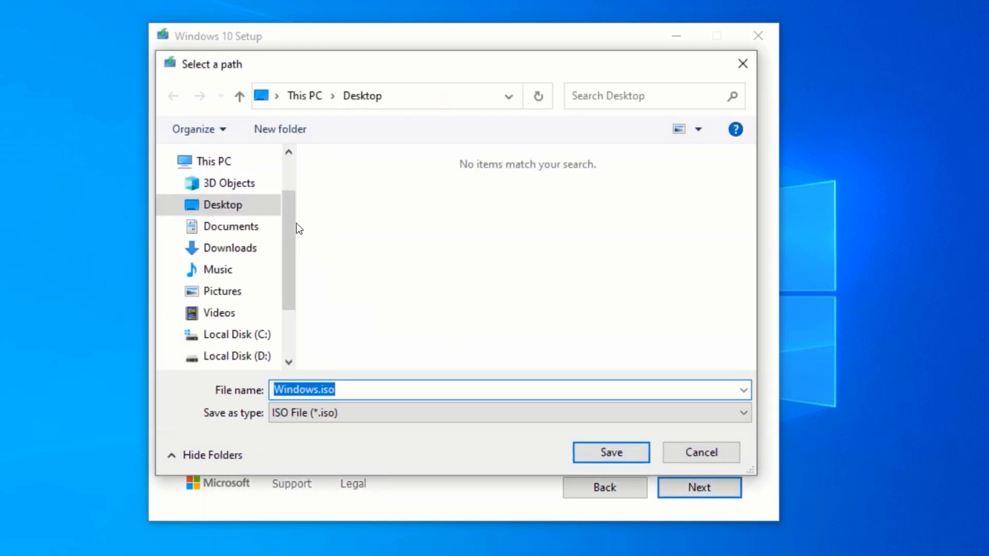
{"action": "left_click", "coordinate": [357, 389]}
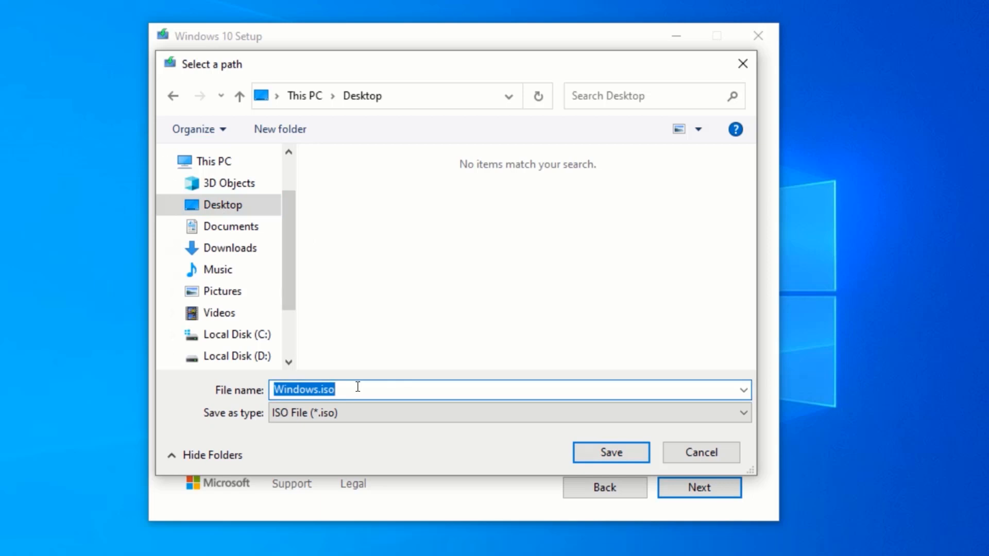
{"action": "type", "text": "Win"}
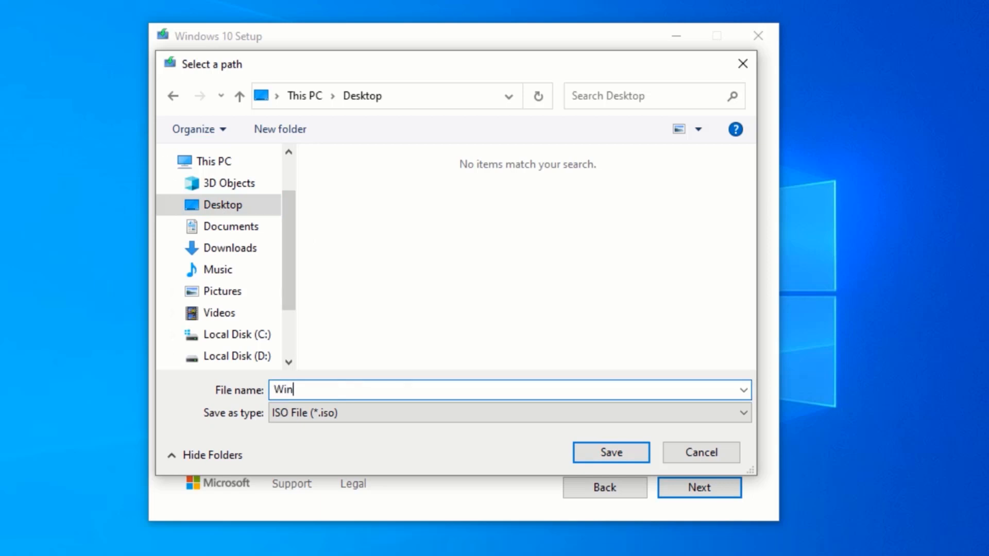
{"action": "type", "text": "dows"}
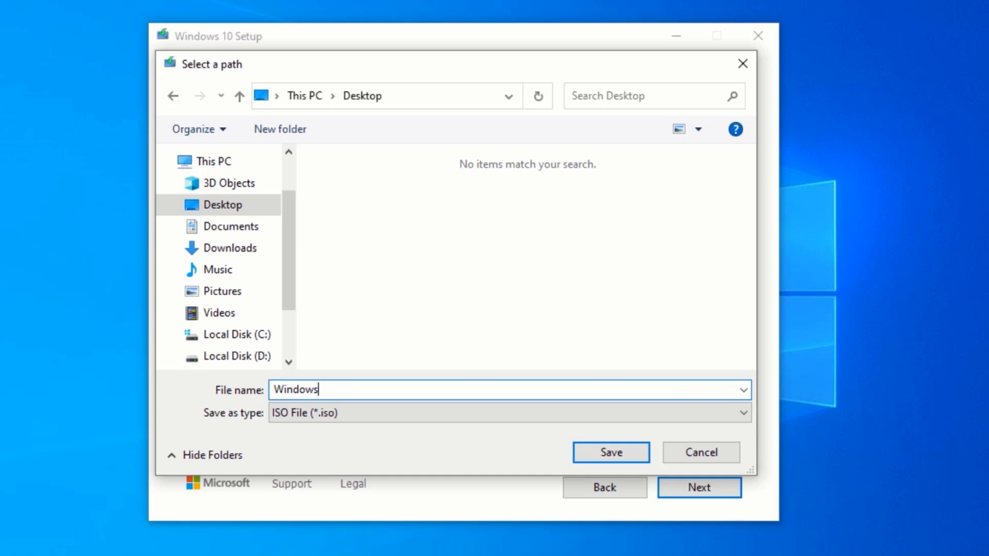
{"action": "type", "text": "10"}
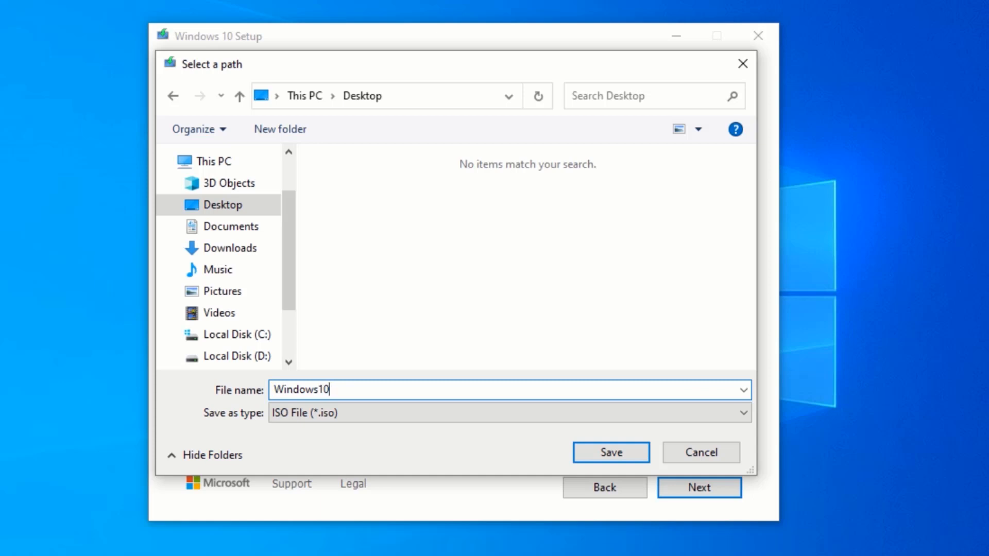
{"action": "left_click", "coordinate": [609, 452]}
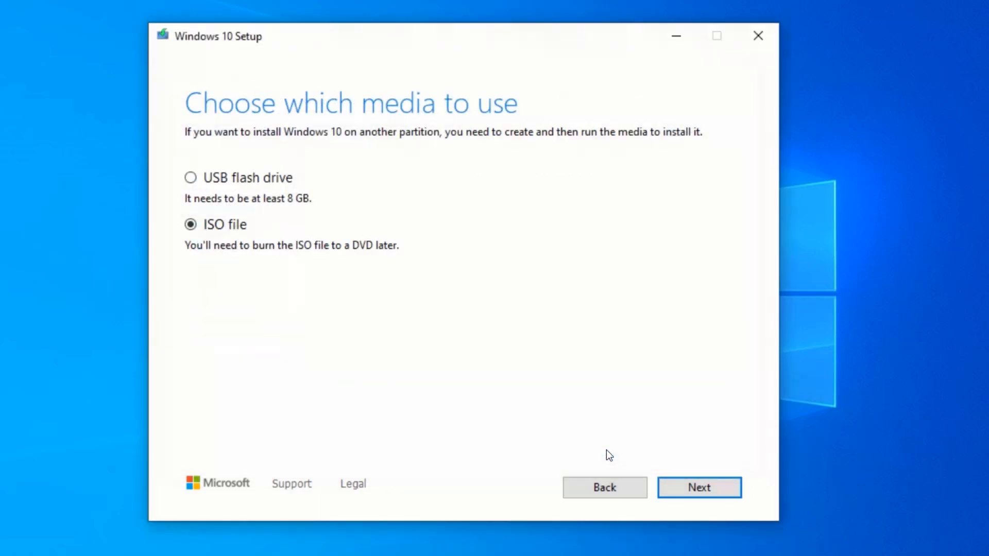
Begin the Windows 10 download for the ISO, with progress reaching 2%
{"action": "left_click", "coordinate": [698, 487]}
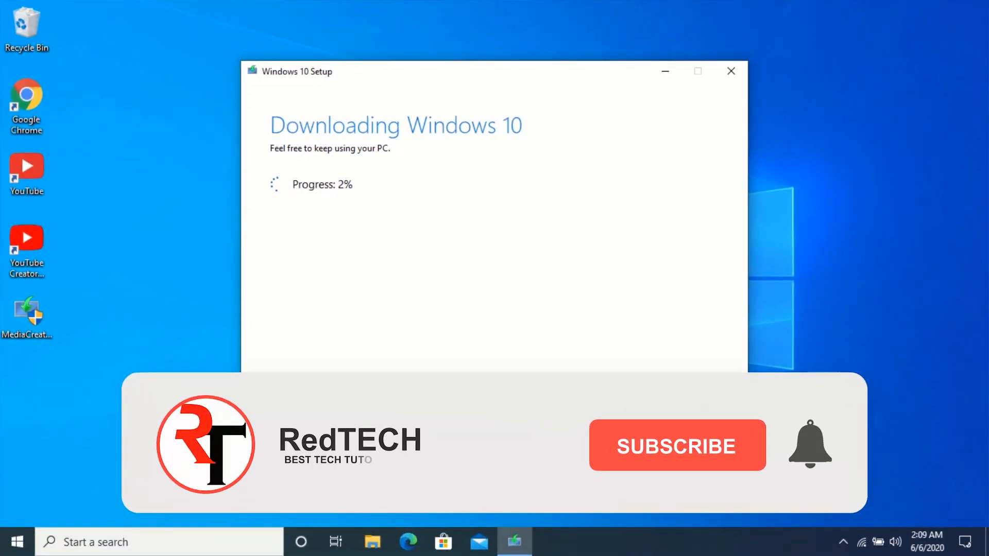
{"action": "left_click", "coordinate": [676, 445]}
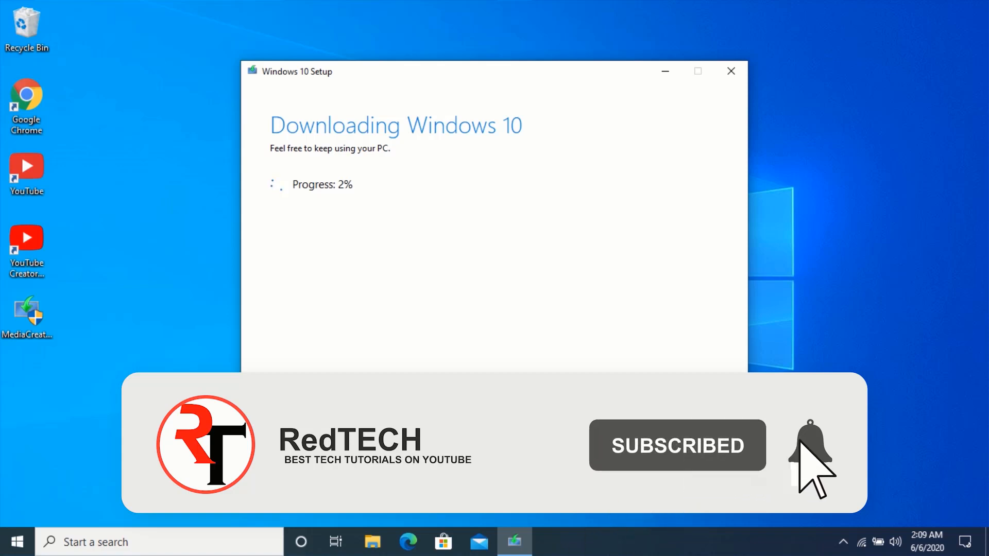
{"action": "left_click", "coordinate": [811, 445]}
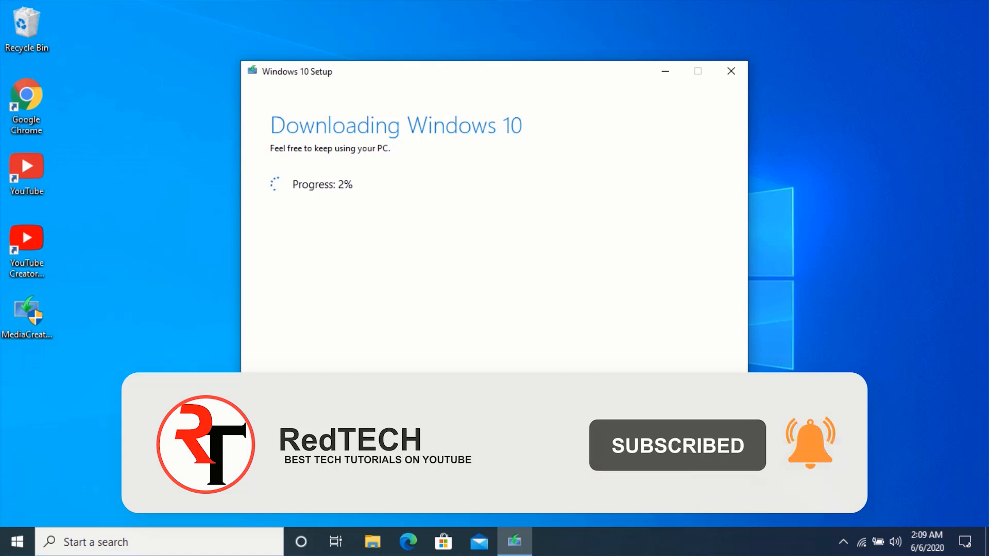